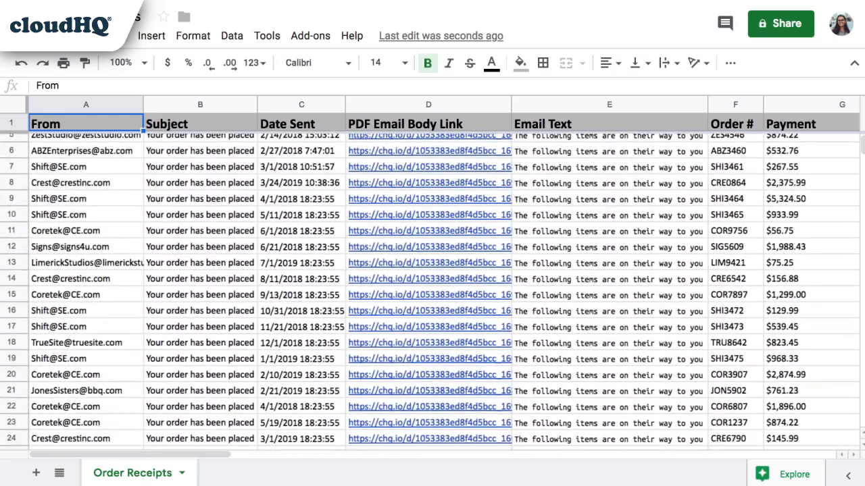
- Search mail for 'Order', select all 23 results, and choose Save to Google Sheets
{"action": "scroll", "scroll_direction": "down", "scroll_amount": 3}
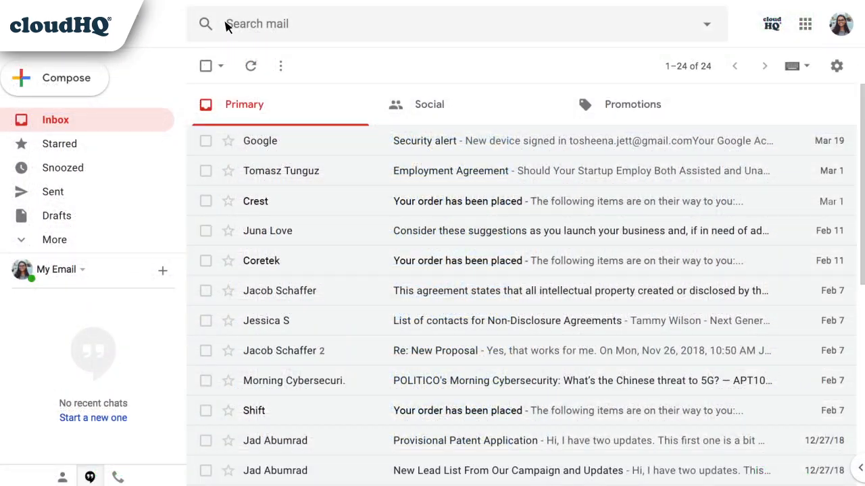
{"action": "type", "text": "Order"}
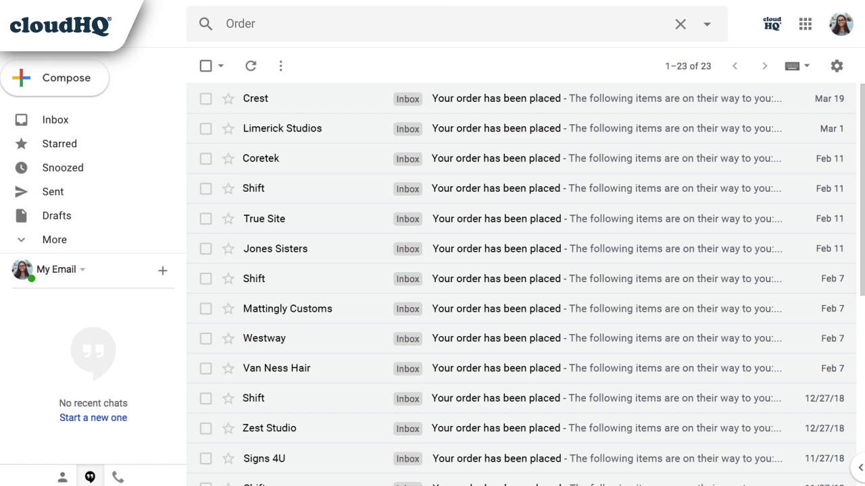
{"action": "left_click", "coordinate": [206, 66]}
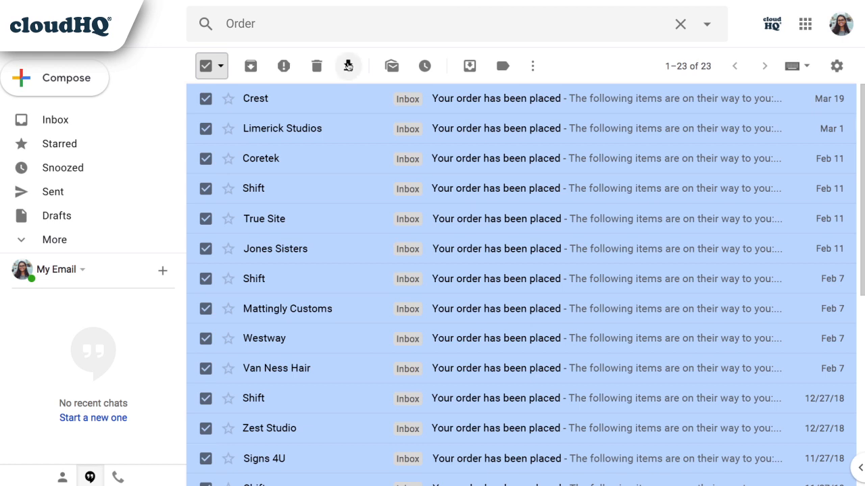
{"action": "left_click", "coordinate": [348, 65]}
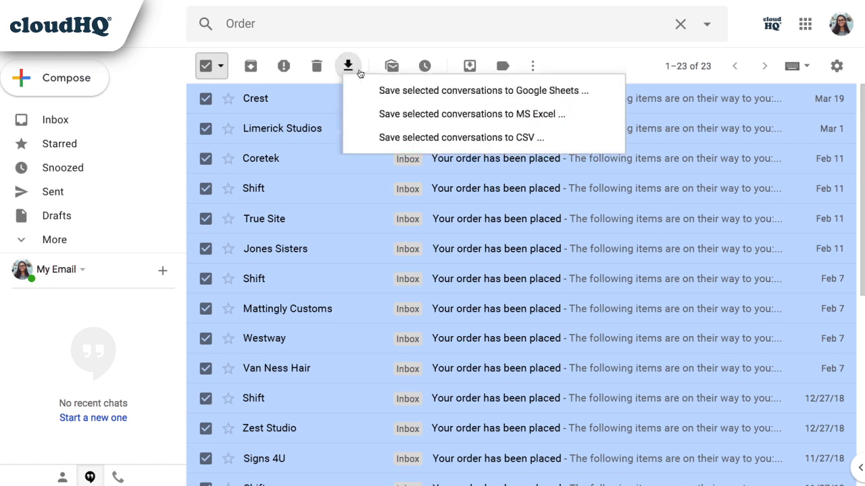
{"action": "left_click", "coordinate": [495, 90]}
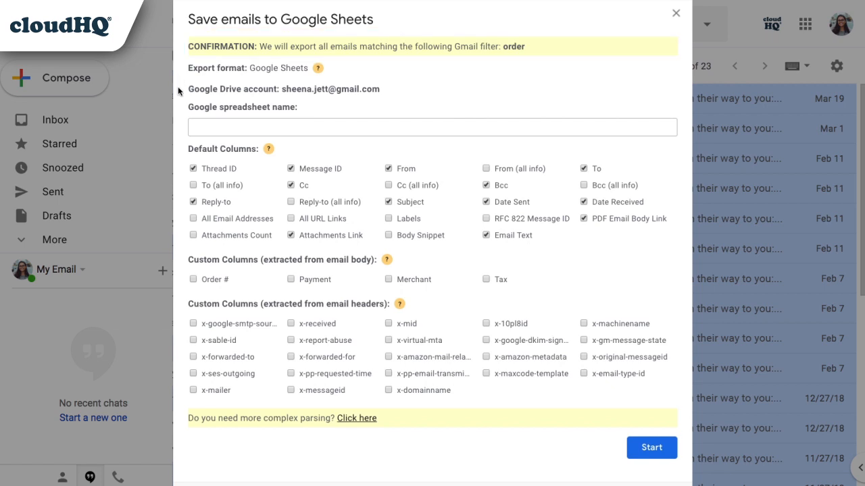
- Name the export spreadsheet 'Order Receipts' in the cloudHQ form
{"action": "left_click", "coordinate": [432, 127]}
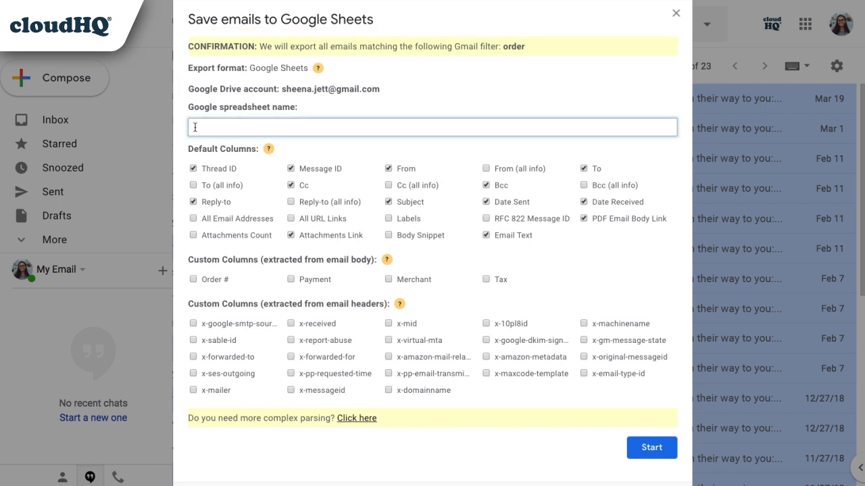
{"action": "type", "text": "Order Receipts"}
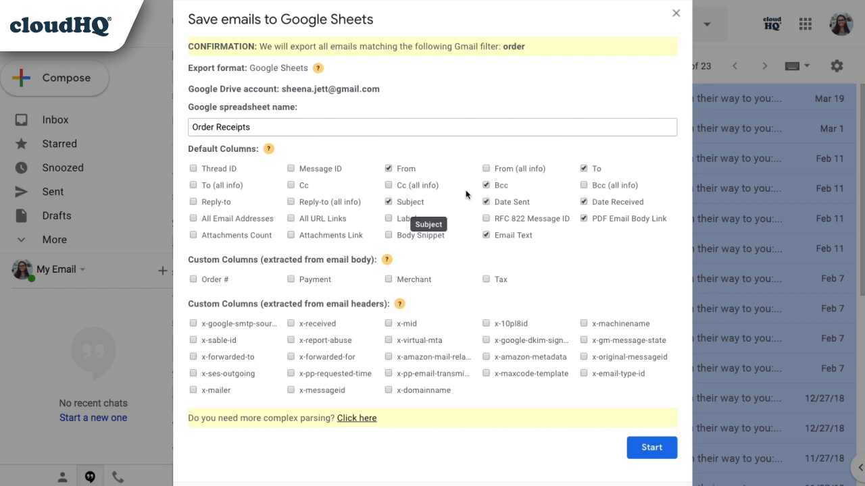
- Drop the Bcc column, add Order # and Payment columns, and start the 13-message export
{"action": "left_click", "coordinate": [486, 185]}
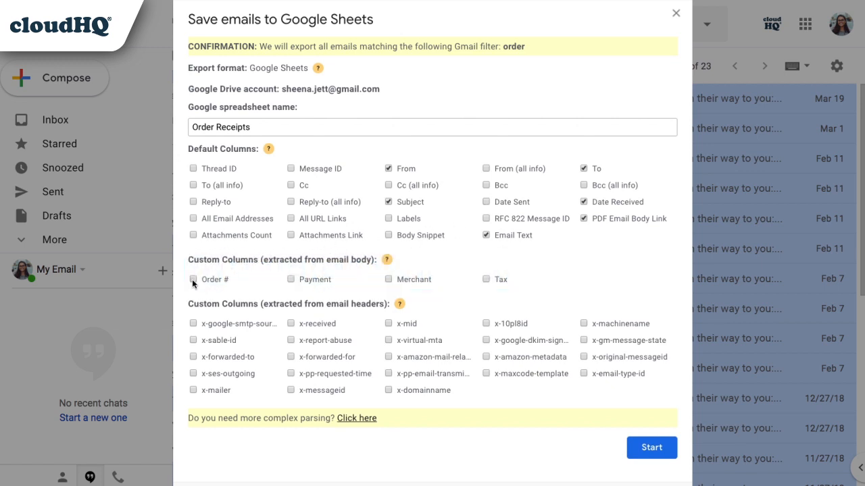
{"action": "left_click", "coordinate": [291, 278]}
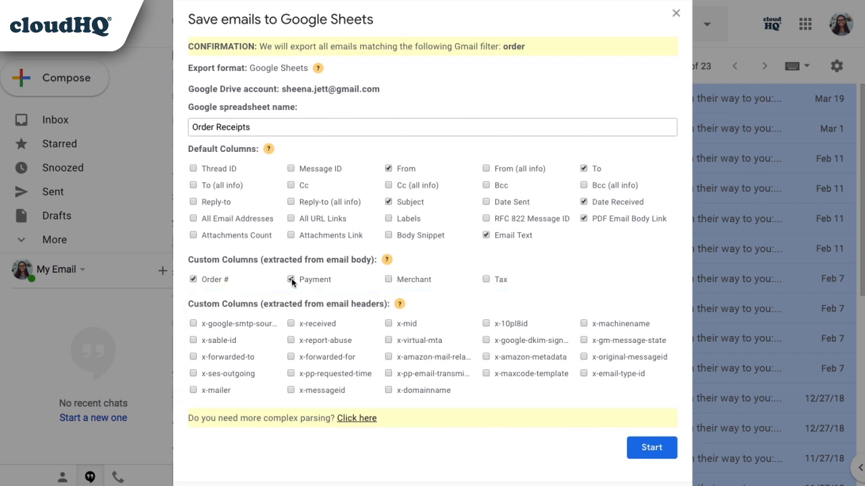
{"action": "left_click", "coordinate": [291, 278]}
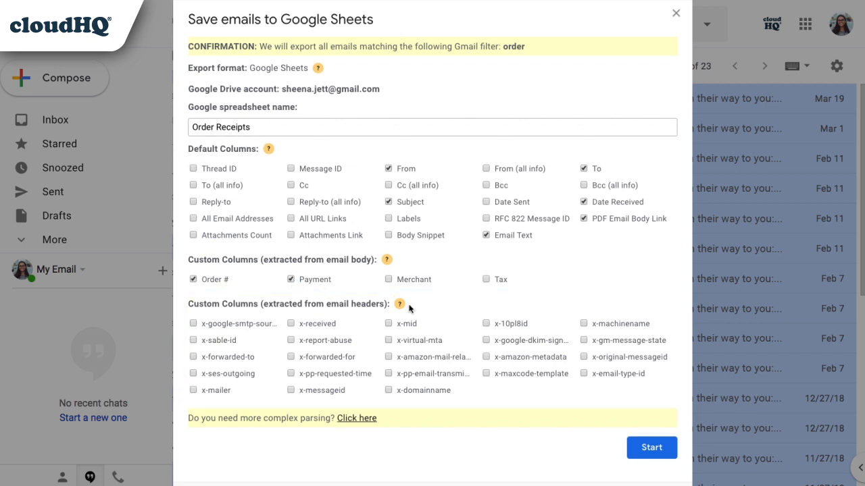
{"action": "left_click", "coordinate": [651, 447]}
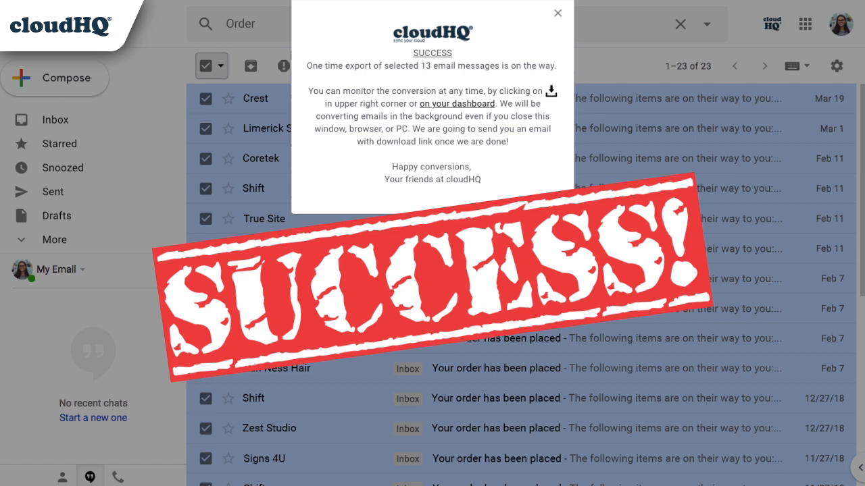
- Open the 'Exporting of emails finished' email's Order Receipts spreadsheet and the date column menu
{"action": "left_click", "coordinate": [557, 13]}
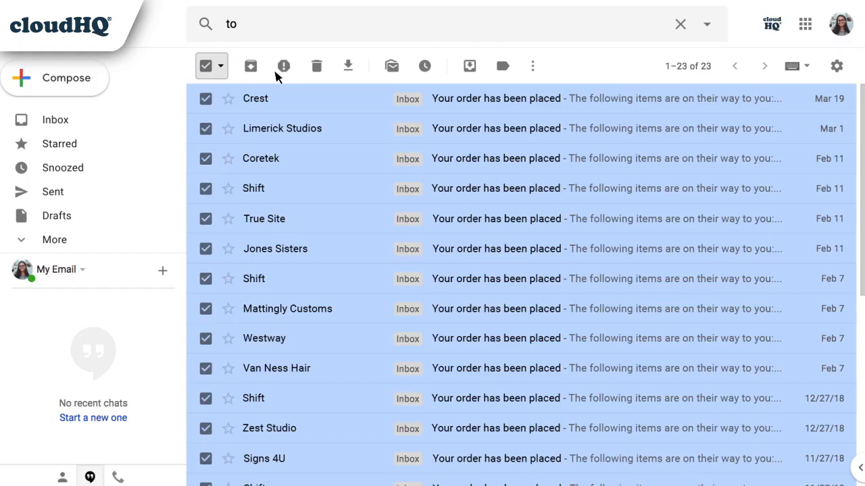
{"action": "left_click", "coordinate": [56, 120]}
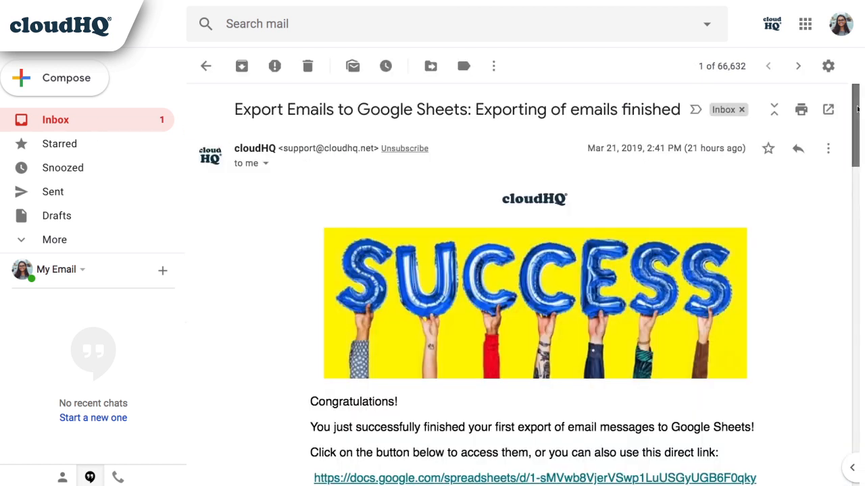
{"action": "scroll", "scroll_direction": "down", "scroll_amount": 3}
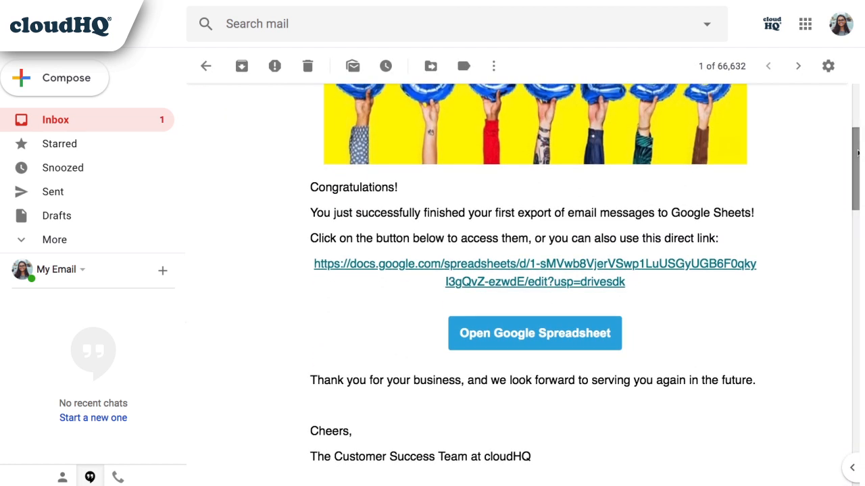
{"action": "left_click", "coordinate": [534, 332]}
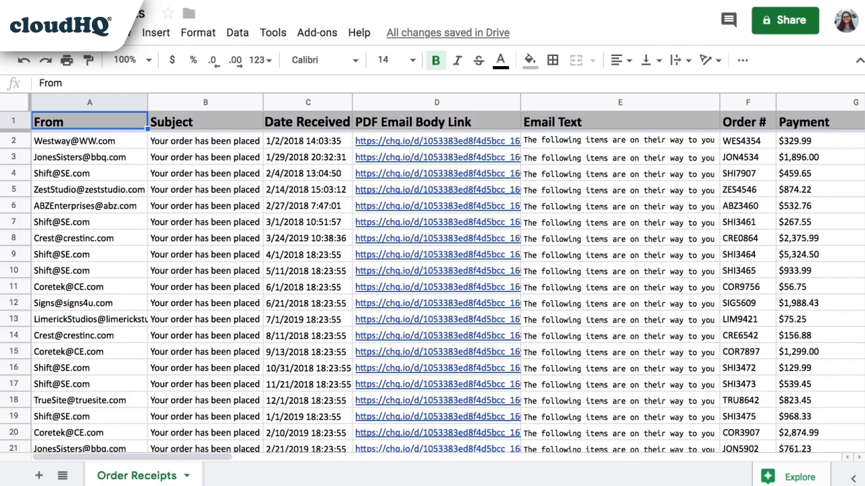
{"action": "right_click", "coordinate": [308, 102]}
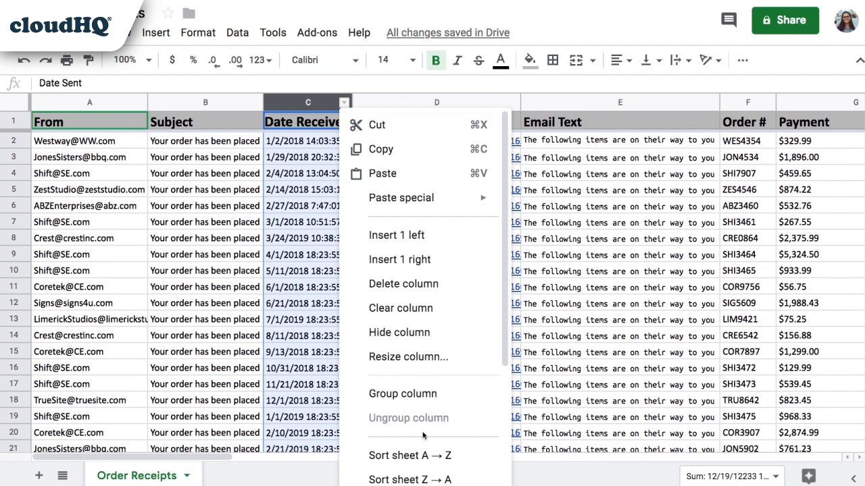